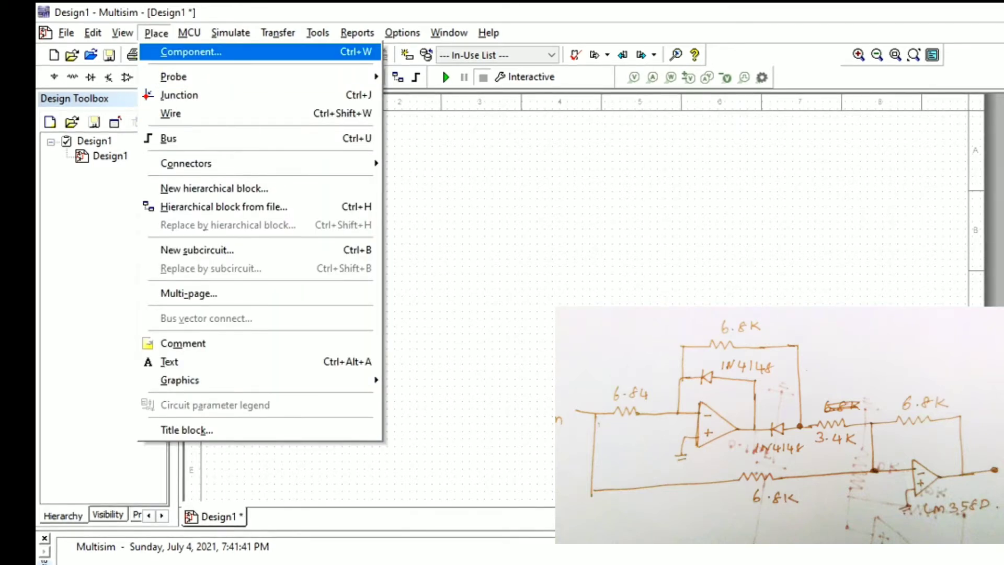
Place LM358D op-amp section A (U1A) from the Master Database onto the schematic.
left_click(192, 51)
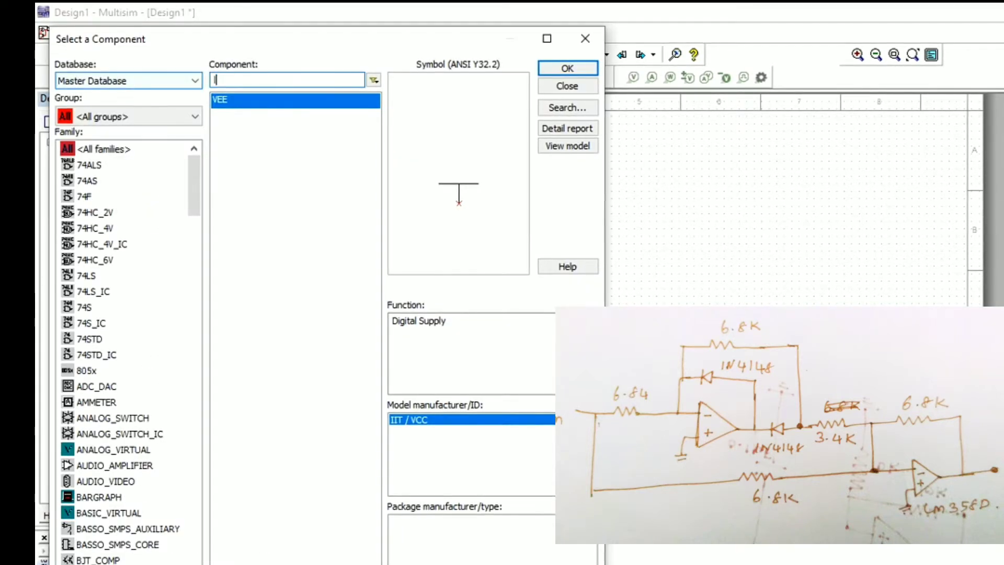
type("m358")
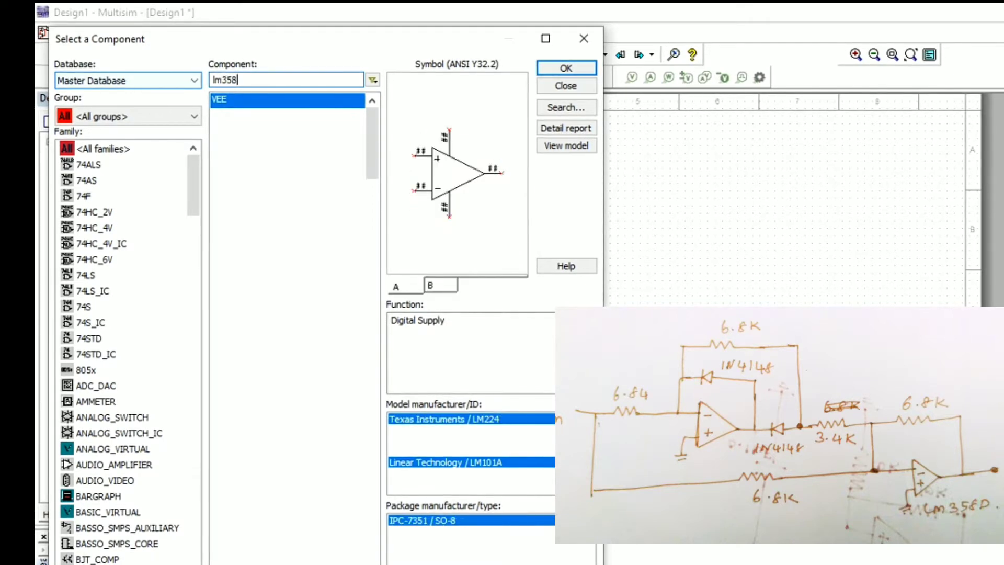
type("D")
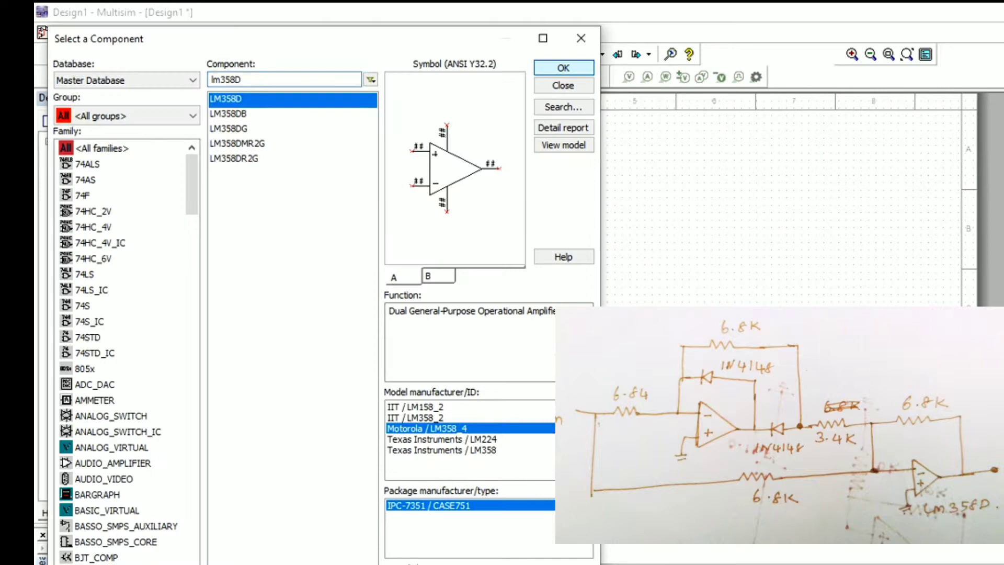
left_click(564, 67)
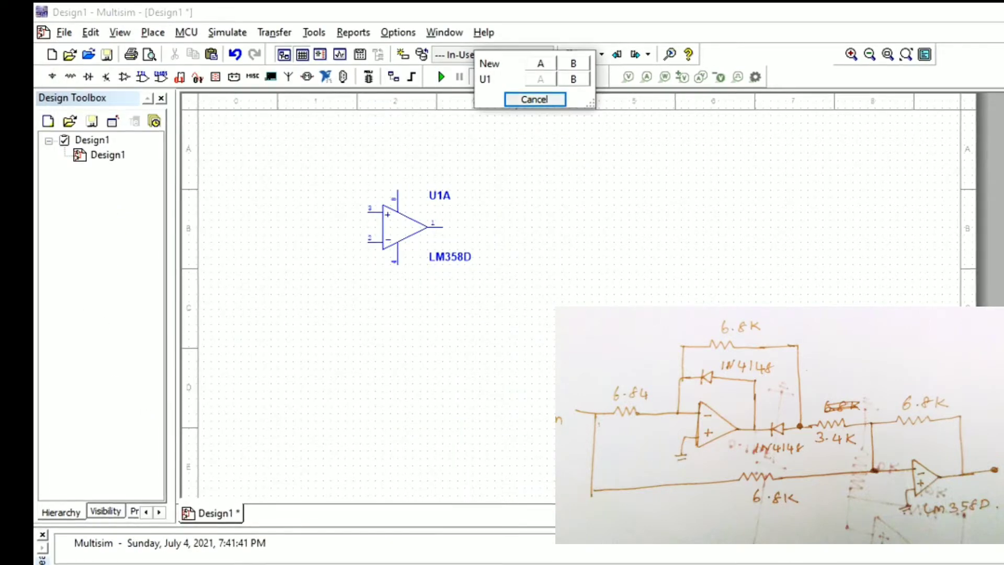
left_click(535, 99)
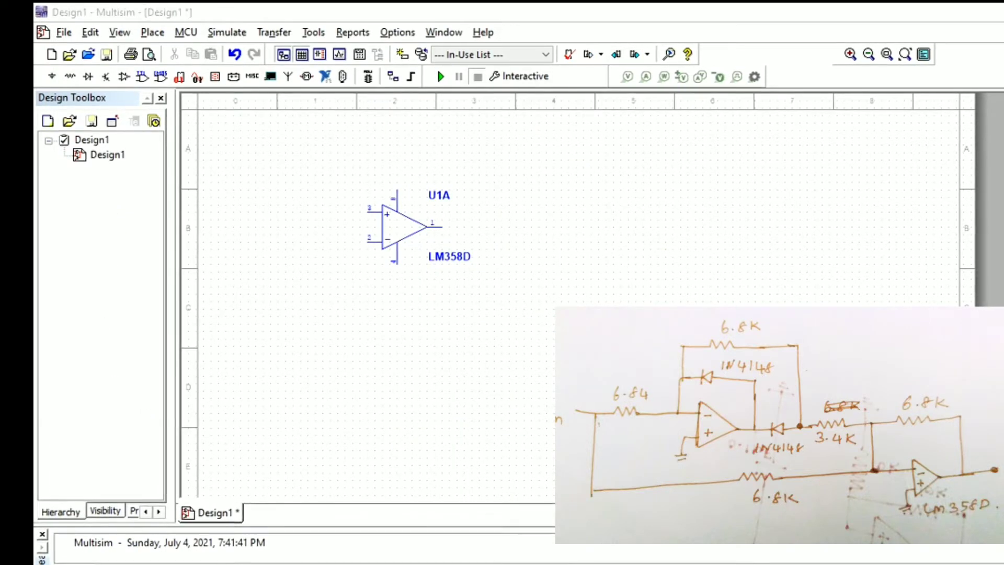
Place the second LM358D section U2A, then select the 1N4148 diode for placement.
left_click(637, 250)
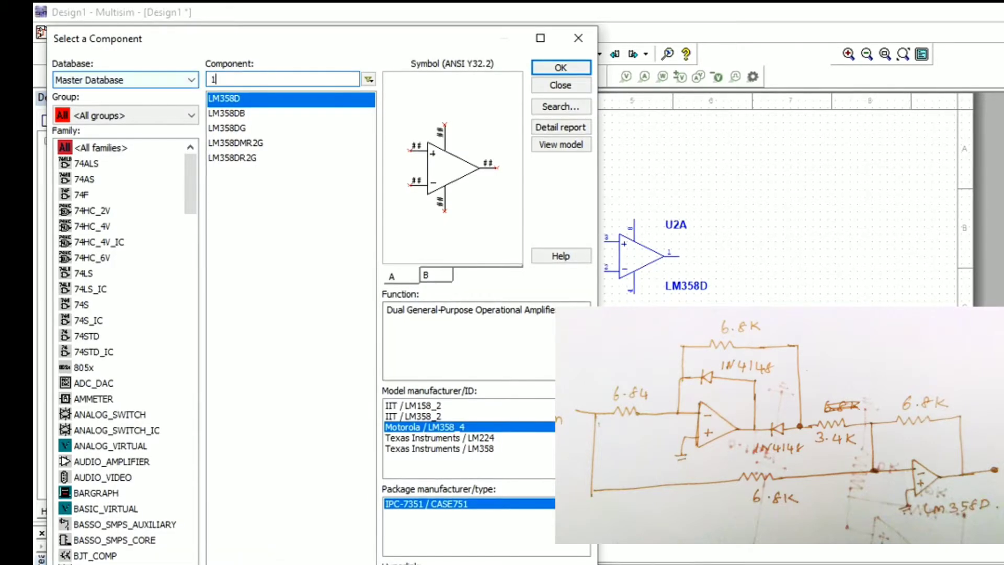
type("n4148")
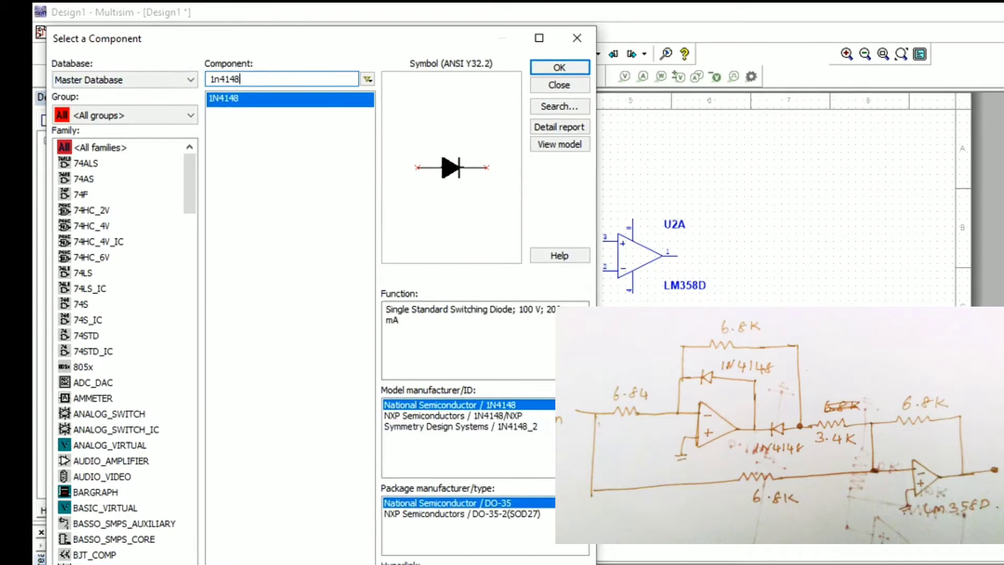
left_click(559, 67)
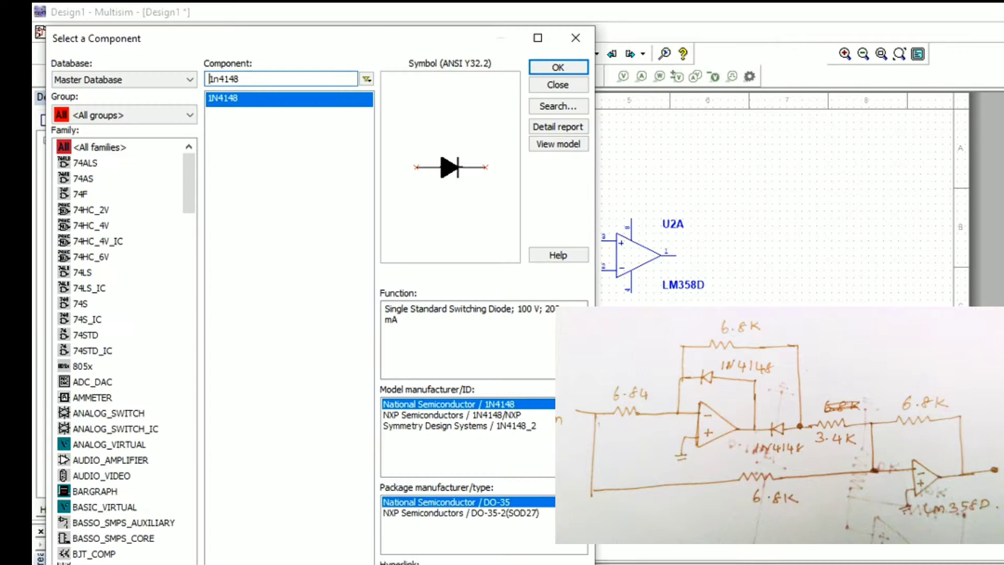
left_click(558, 67)
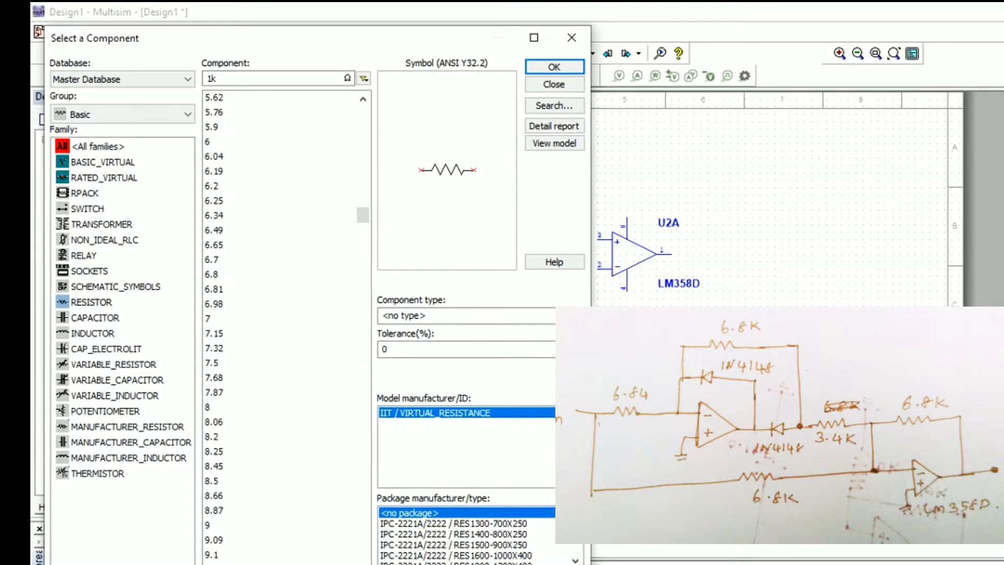
Place diodes D1 and D2 and the 6.8 kΩ resistors R1–R4.
type("6.8")
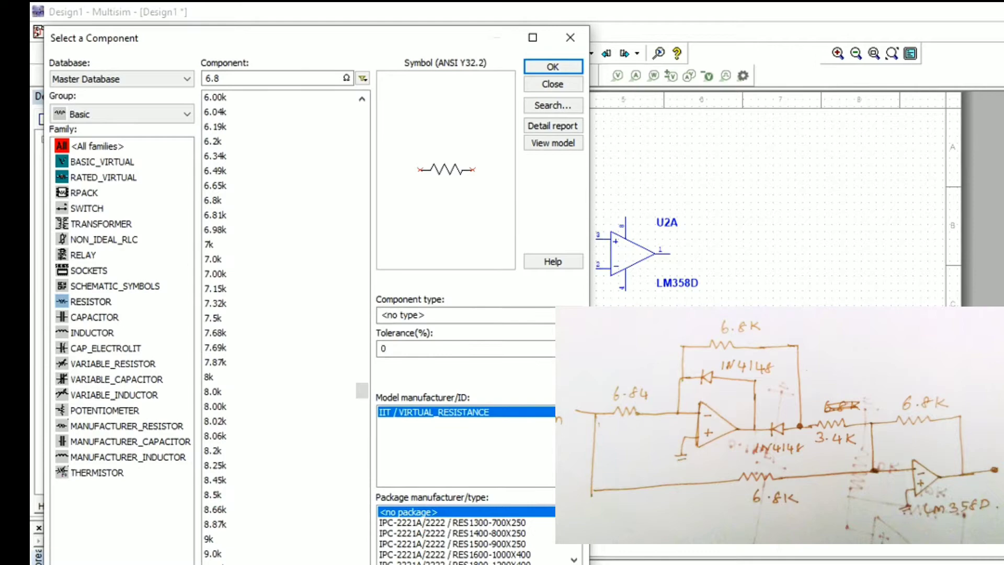
left_click(553, 84)
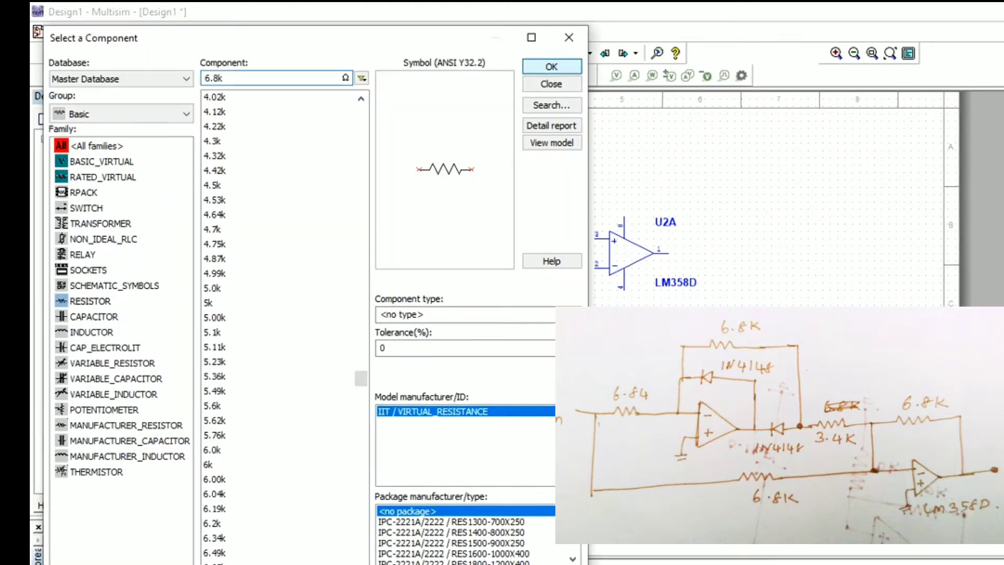
left_click(552, 66)
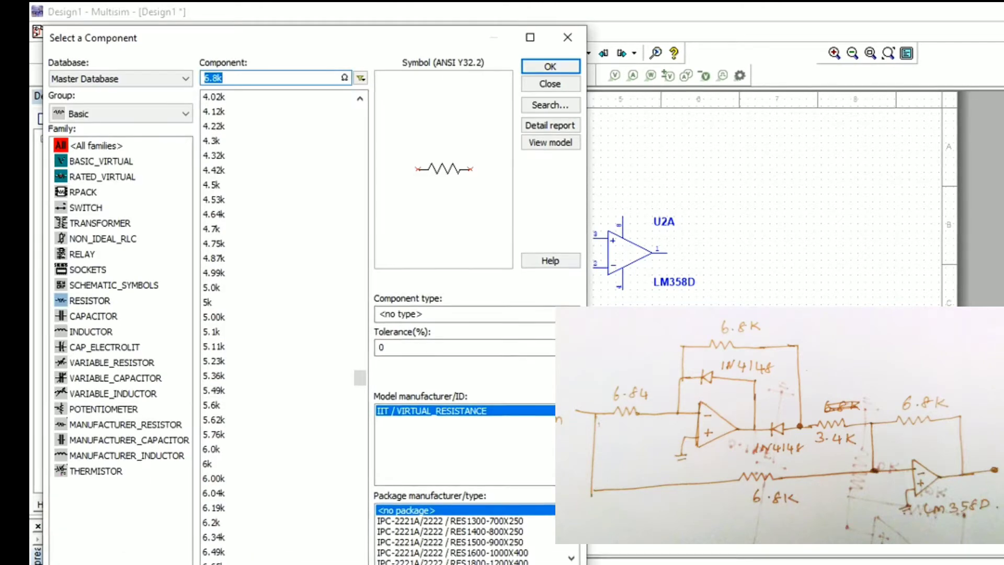
left_click(551, 65)
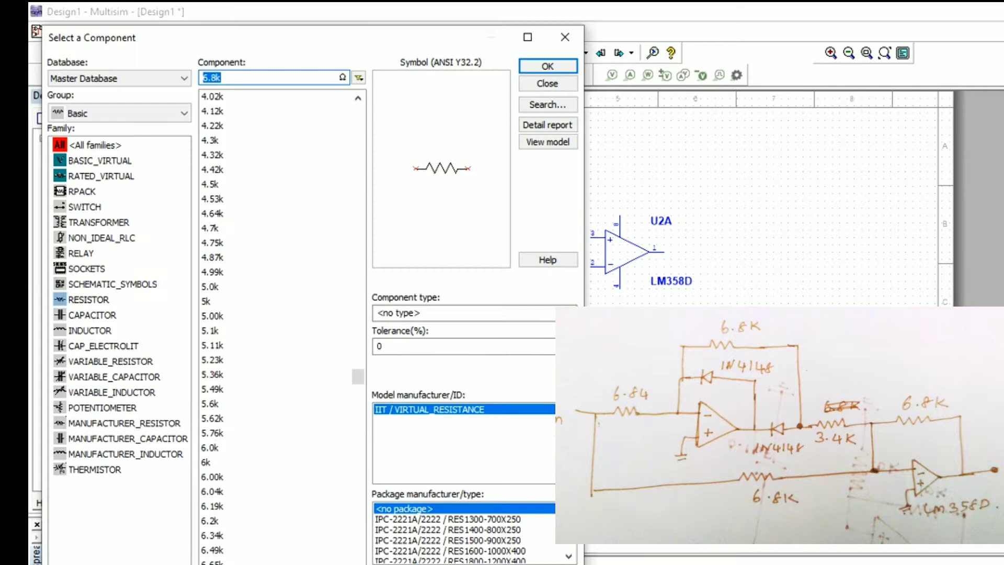
Select the 3.5 kΩ resistor value and place resistor R5.
type("6.8k")
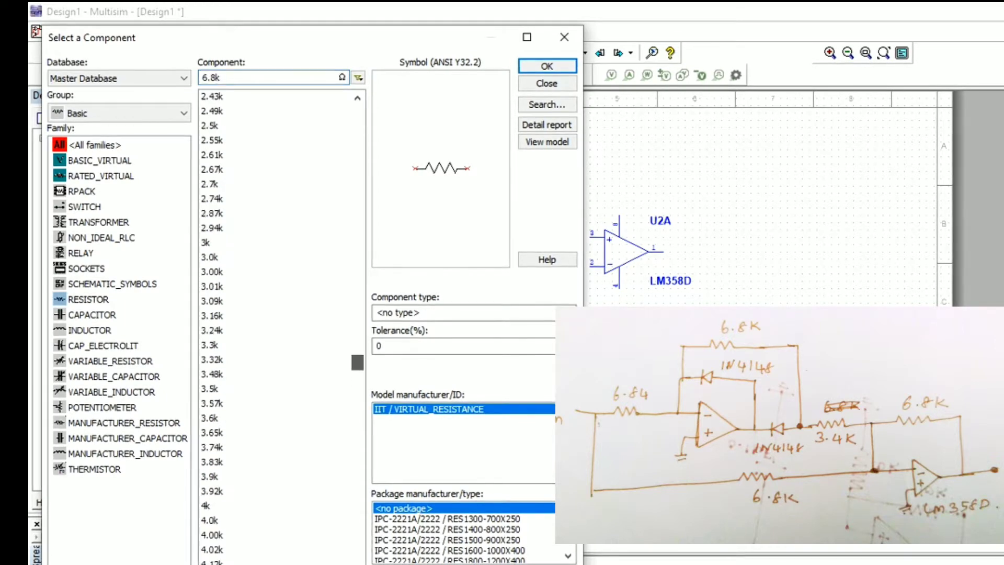
scroll("down", 3)
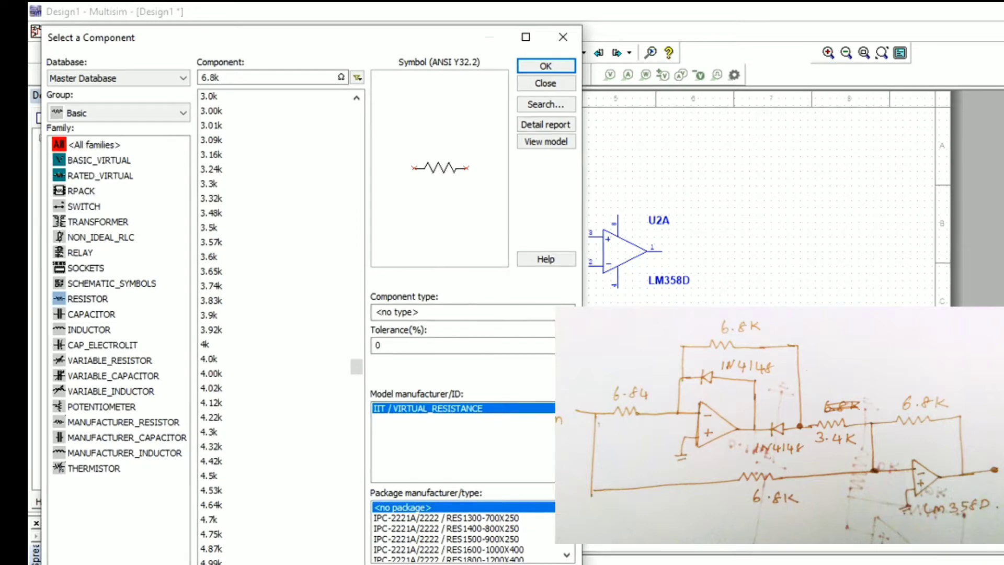
left_click(209, 228)
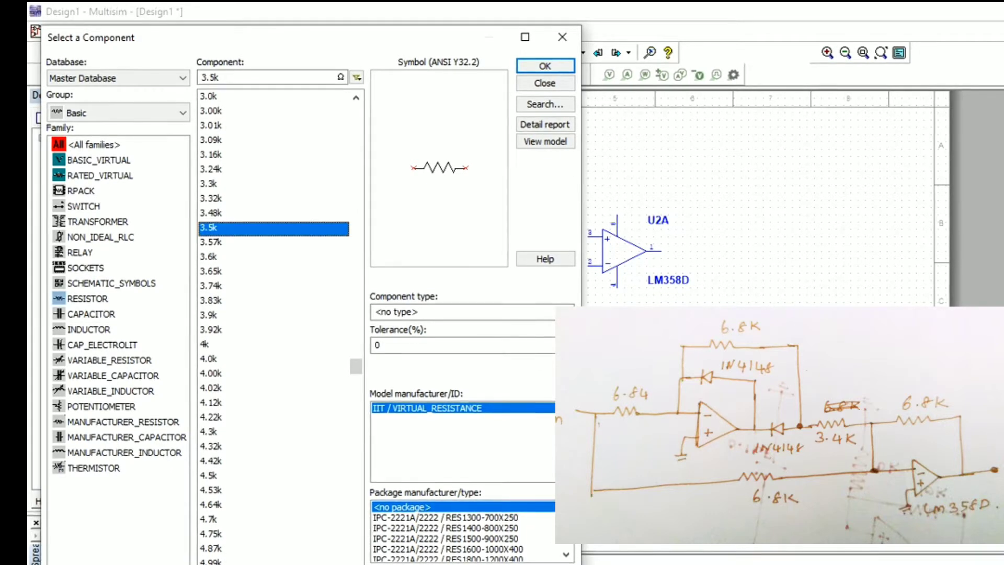
left_click(545, 65)
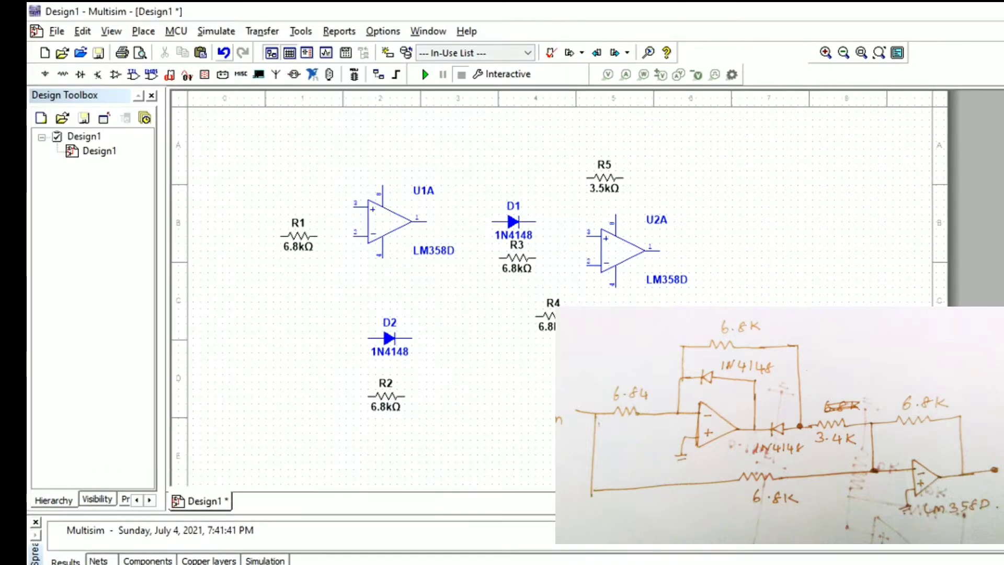
Add function generator XFG1 and oscilloscope XSC1, then search for a ground part.
left_click(216, 31)
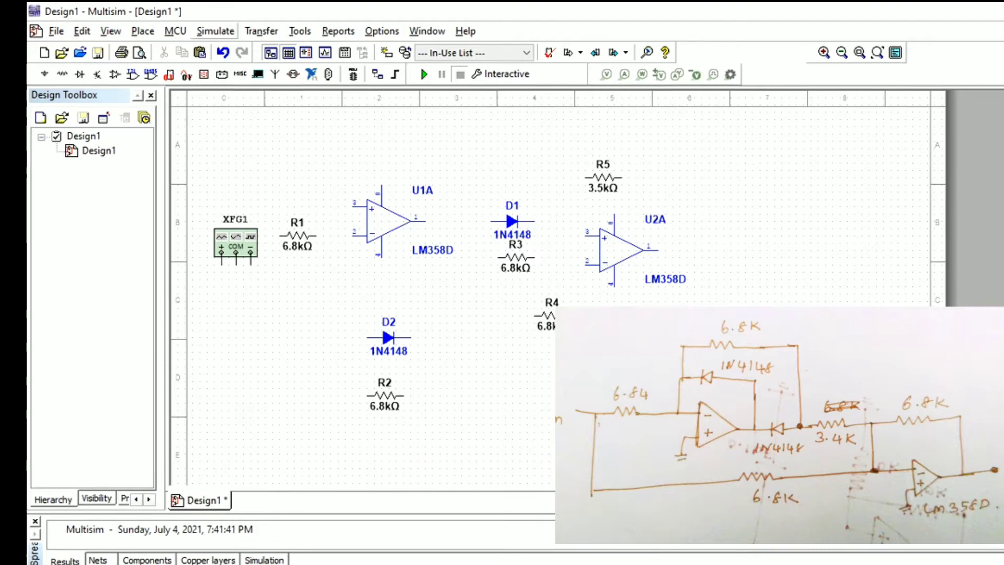
left_click(439, 152)
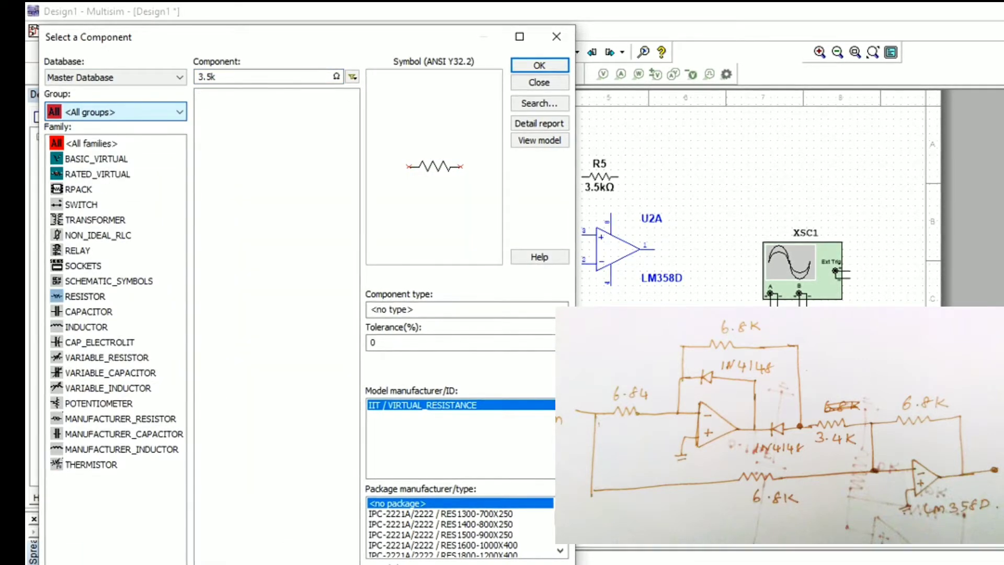
type("g")
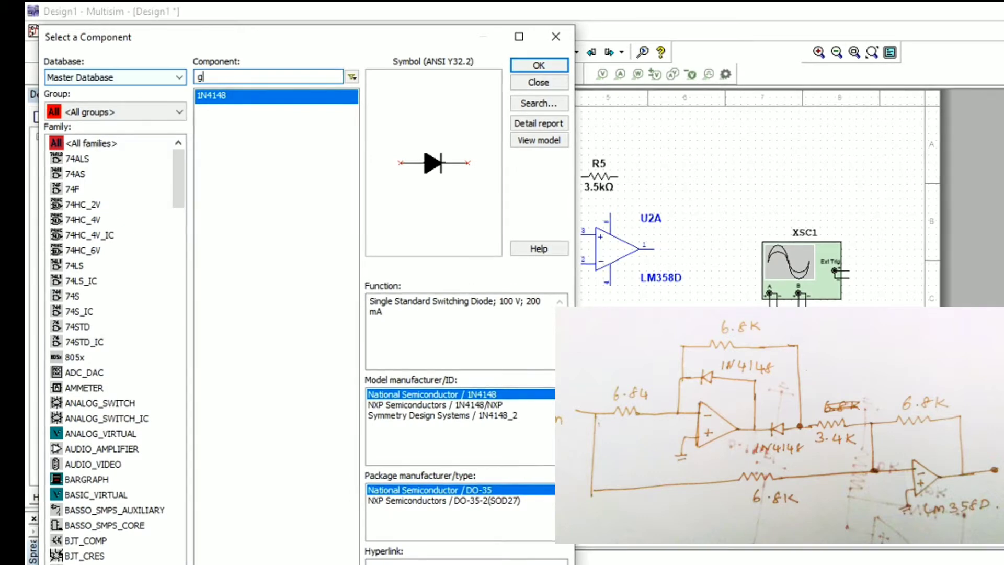
type("rou")
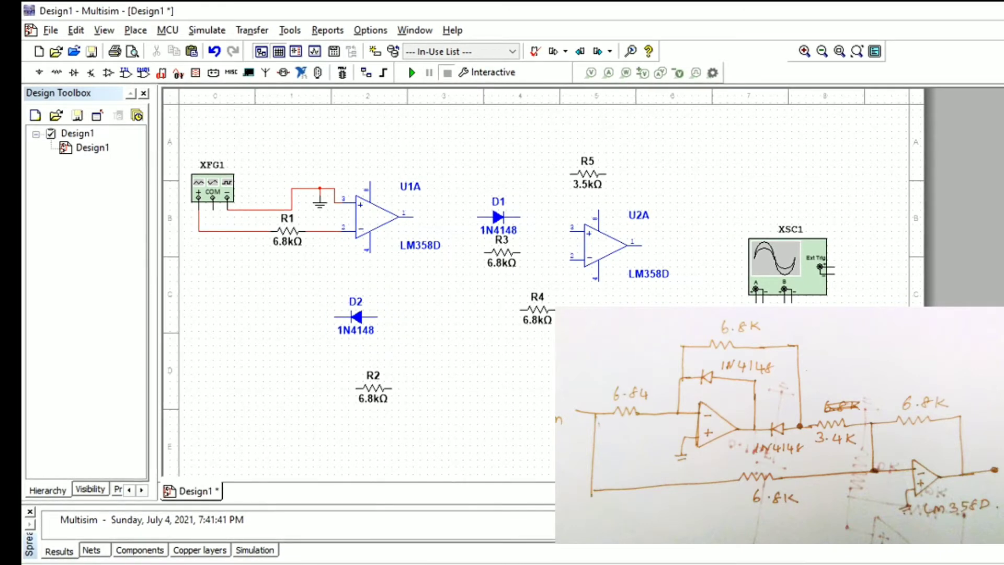
Wire the diodes, R2–R5 and U2A, connecting U2A's output and ground to XSC1 channel A.
left_click(498, 217)
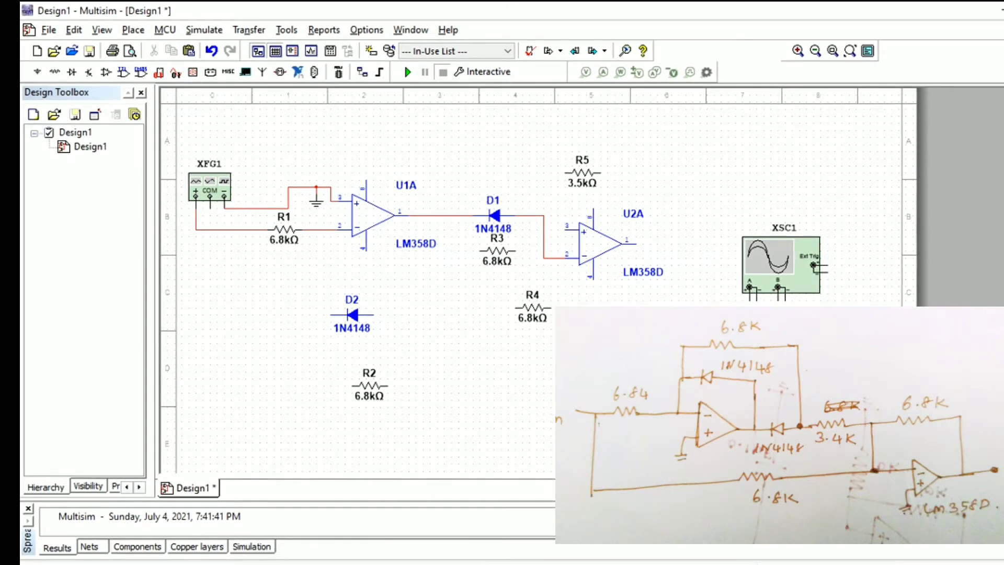
left_click(582, 173)
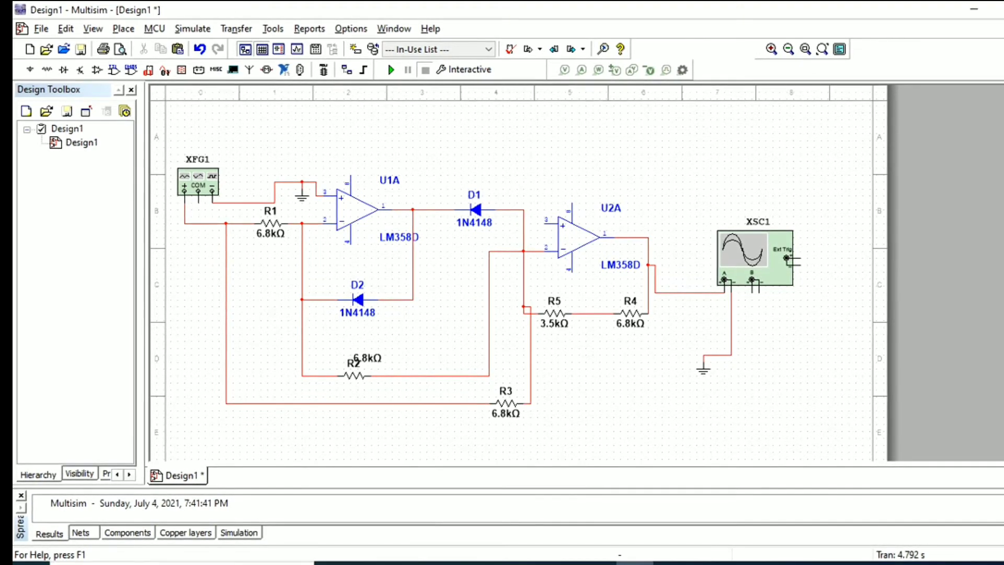
Check U2A's properties, then place a VCC 5.0V supply above the op-amps.
double_click(570, 240)
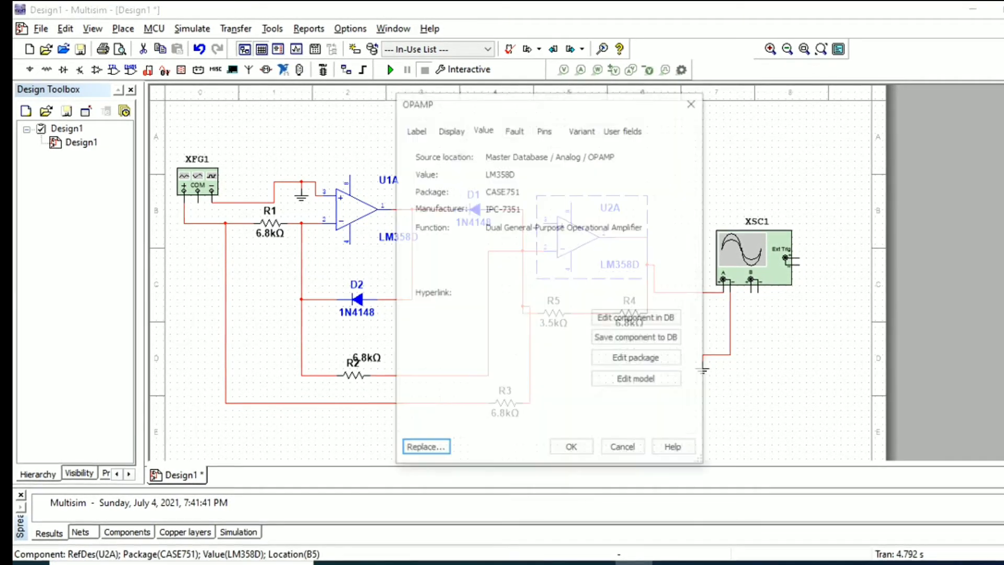
left_click(622, 447)
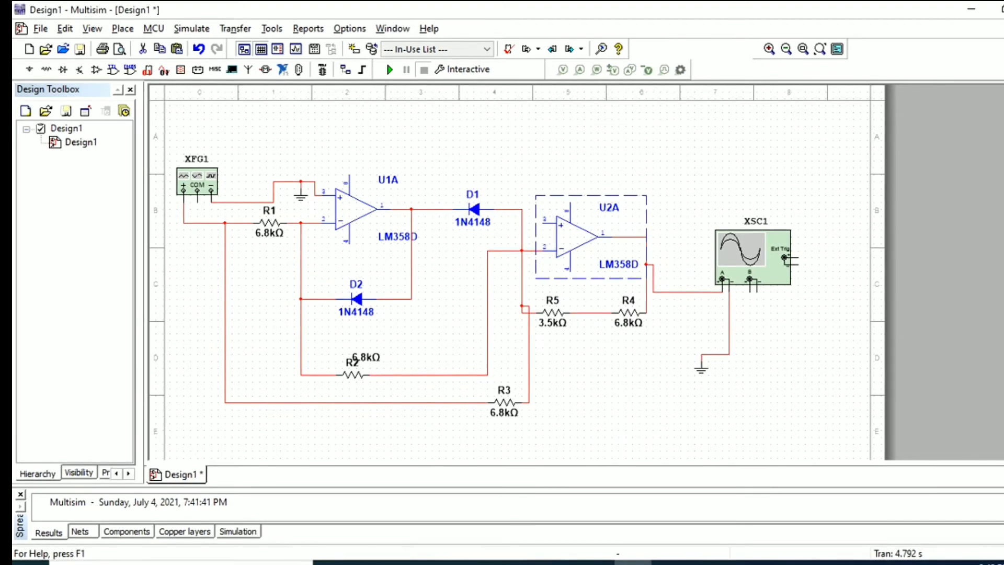
left_click(122, 28)
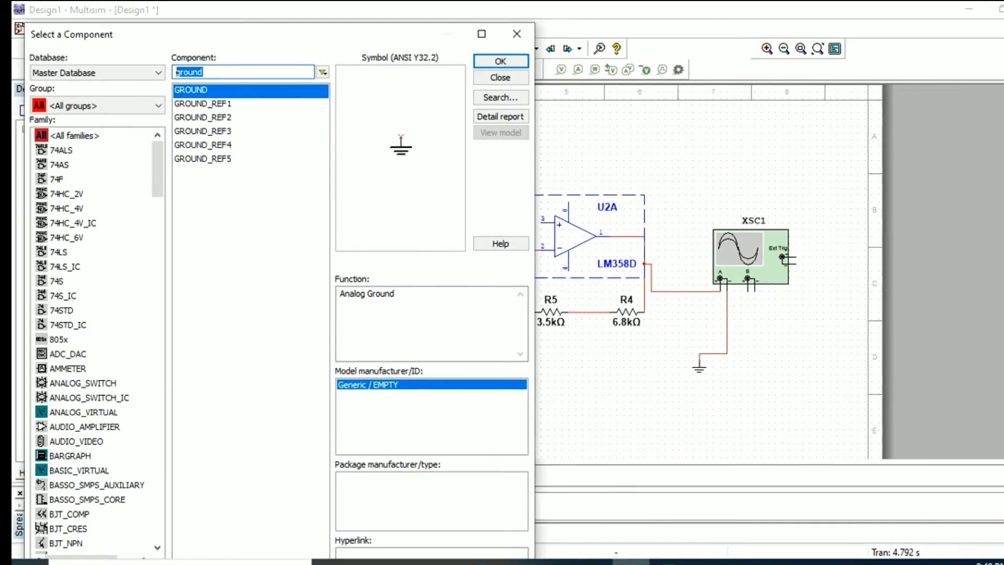
type("vcc")
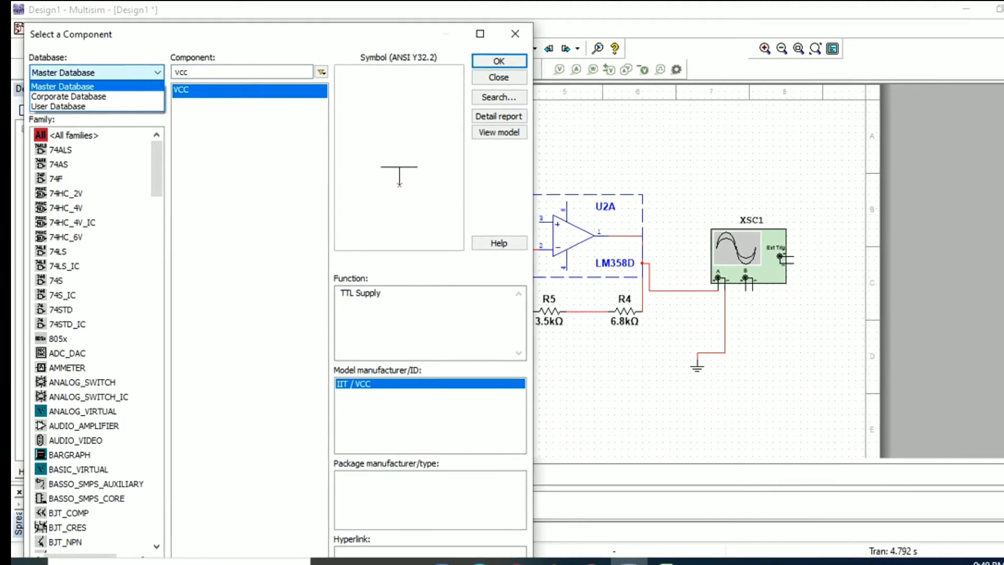
left_click(68, 86)
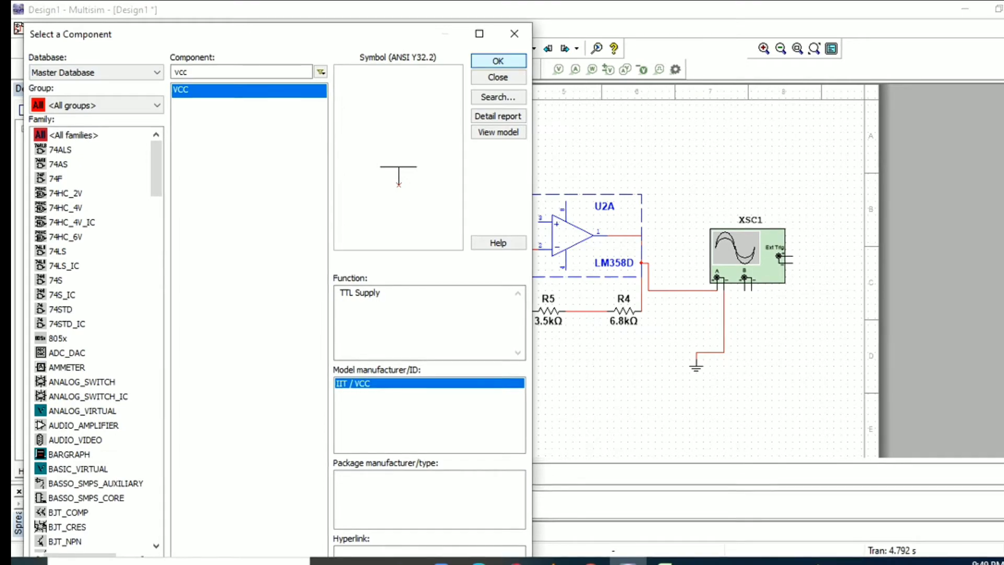
left_click(498, 77)
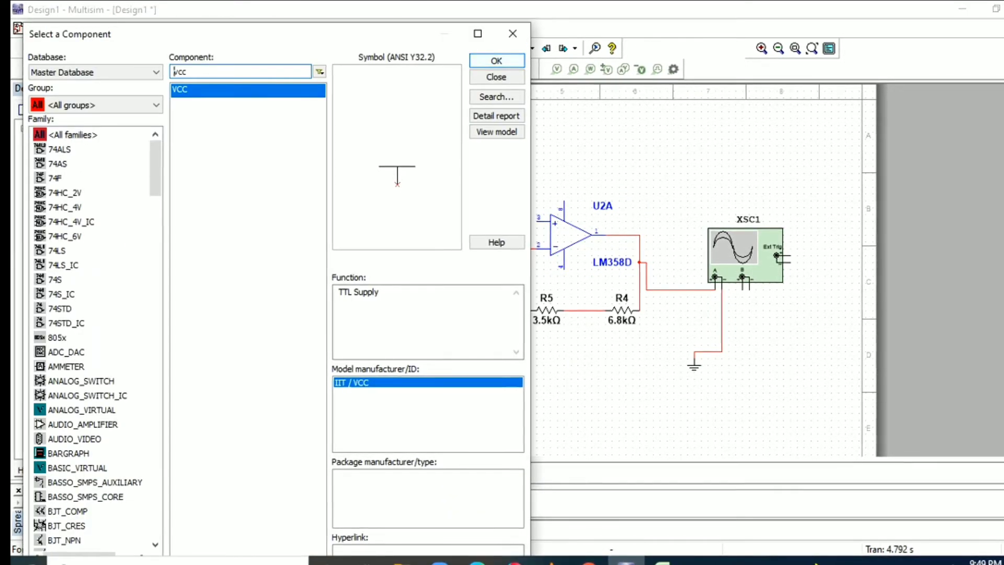
left_click(497, 61)
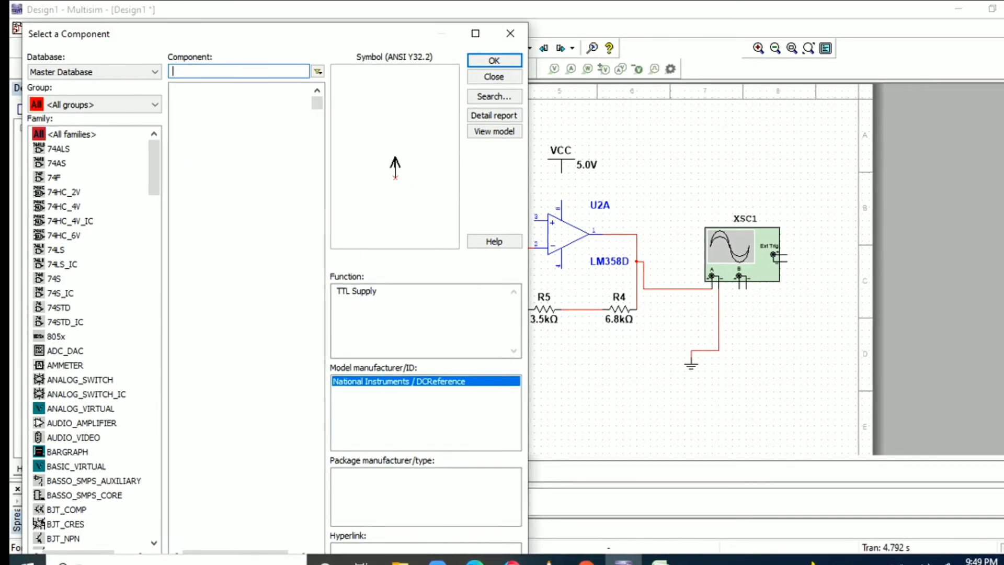
Place VEE −5.0V supplies below each op-amp.
type("ee")
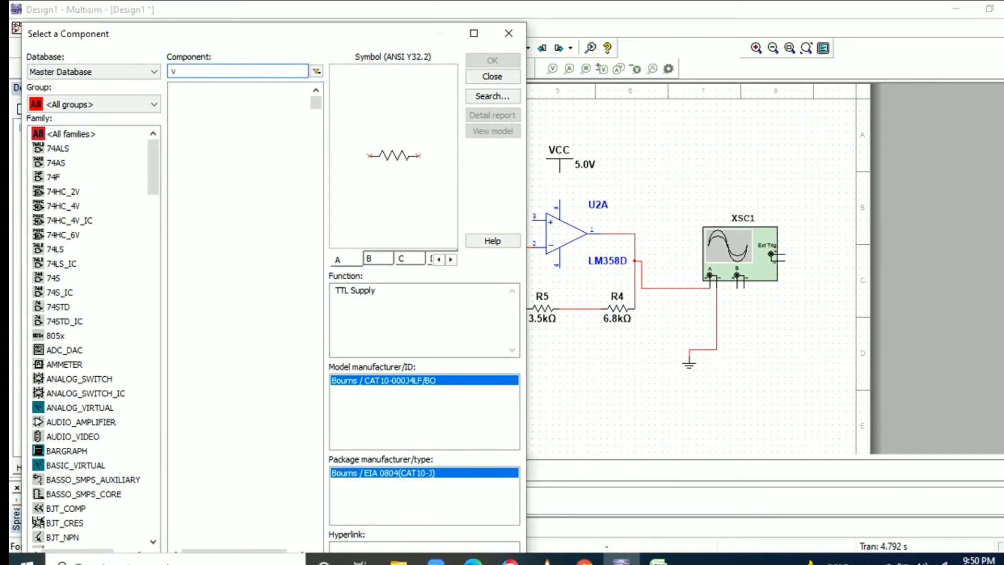
type("ee")
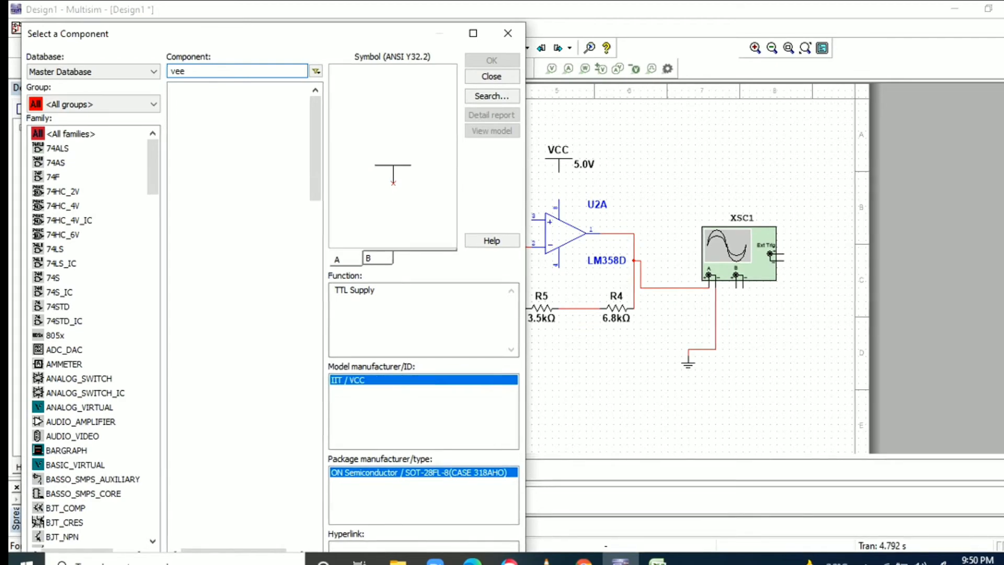
left_click(492, 76)
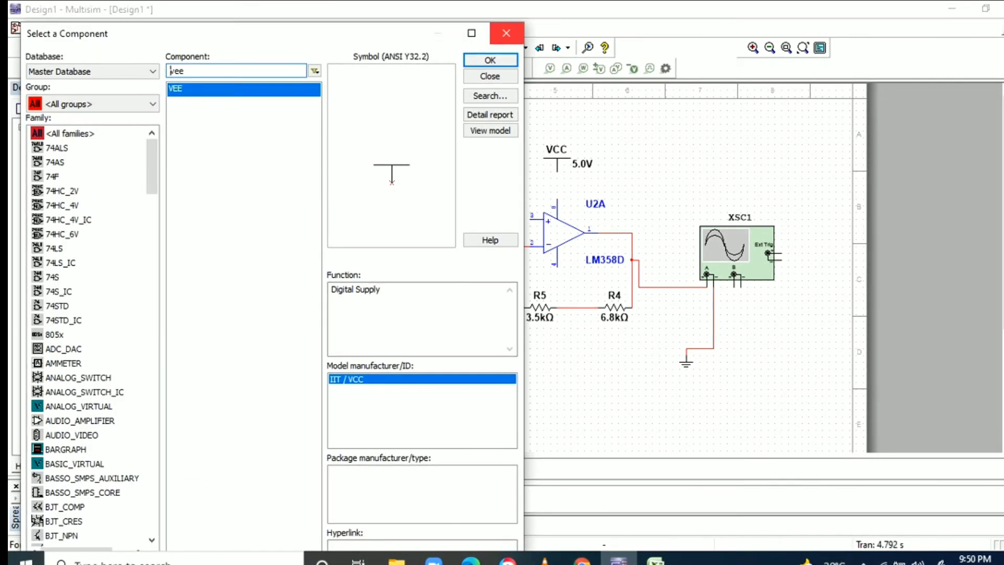
left_click(490, 60)
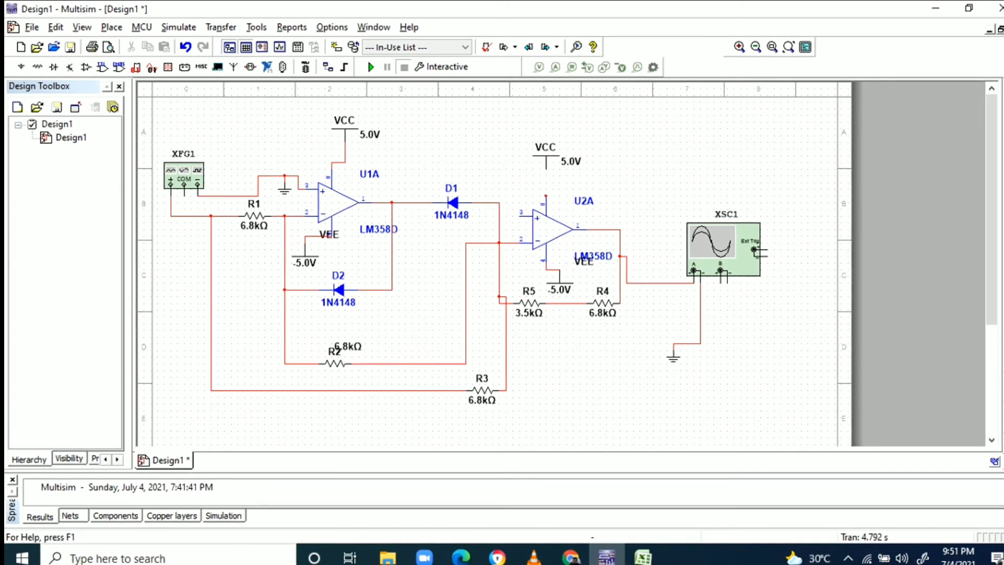
Change the supplies to +15.0V/−15.0V and set XFG1 to a 50 Hz sine.
double_click(343, 130)
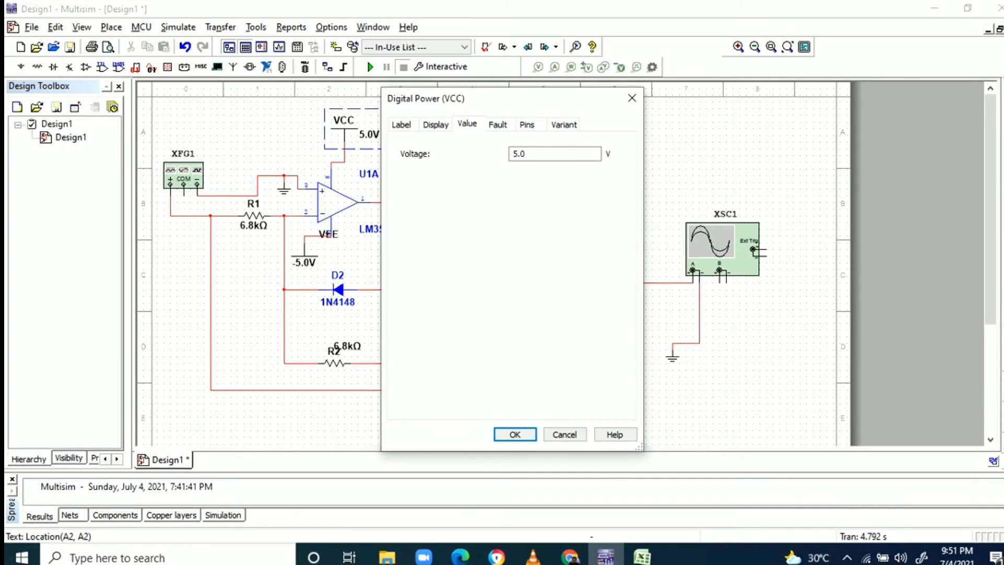
left_click(515, 435)
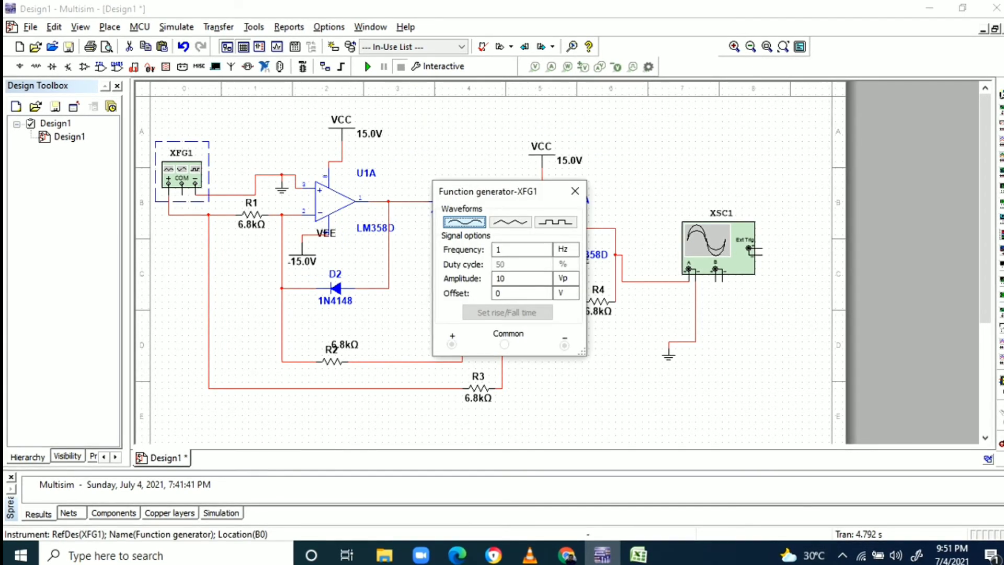
type("50")
type("2")
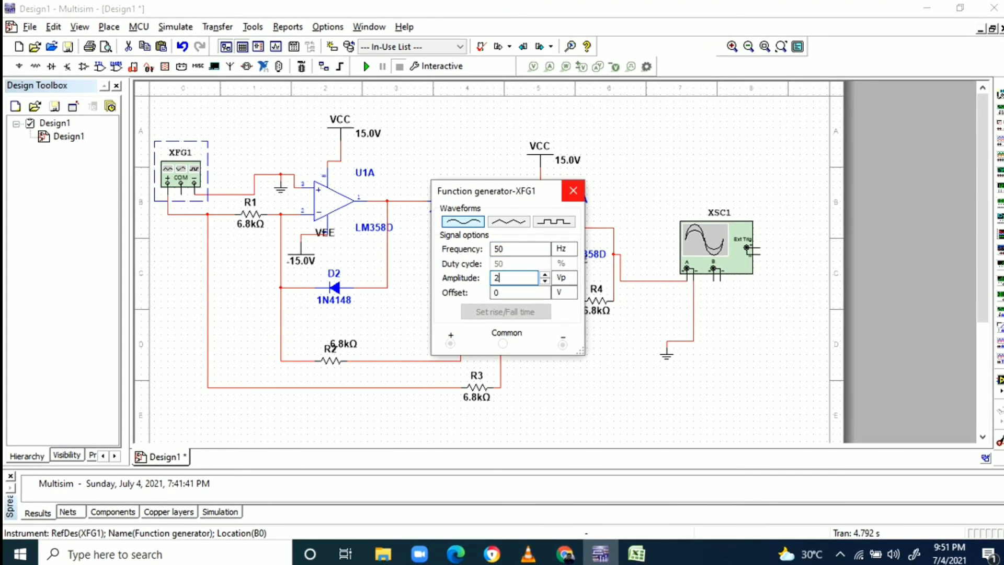
left_click(574, 190)
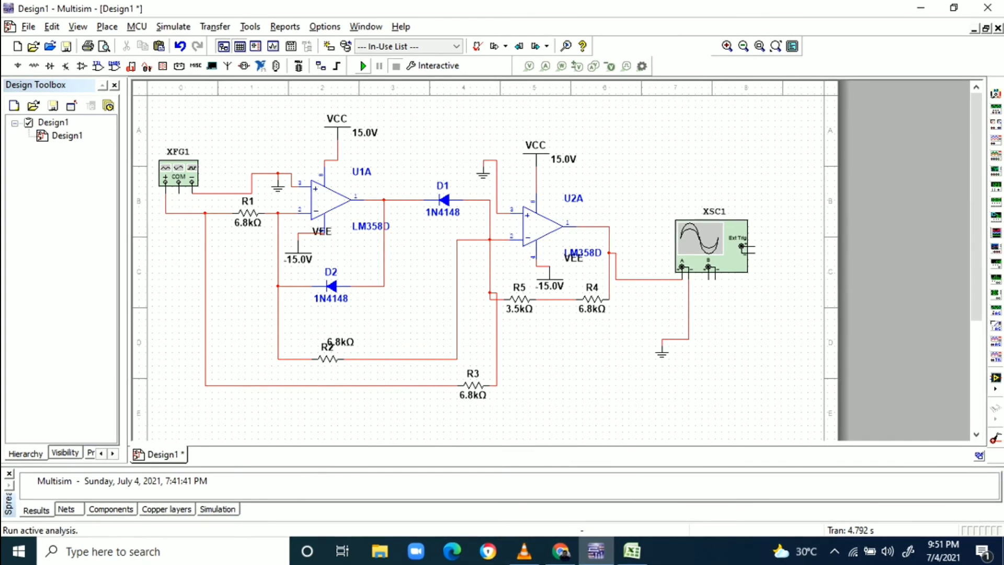
Run the simulation and open XSC1 to compare the input sine with the rectified output.
left_click(363, 66)
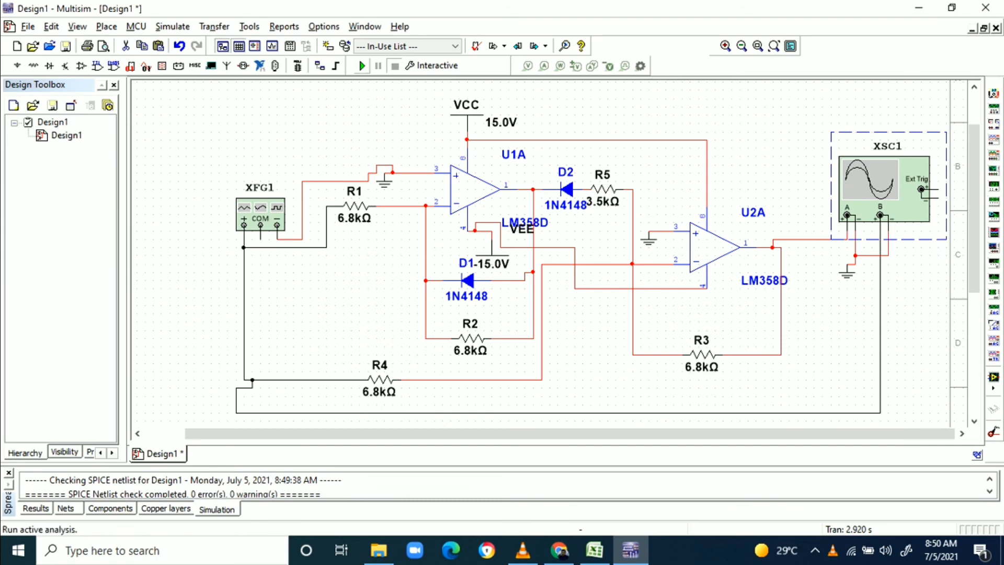
left_click(361, 65)
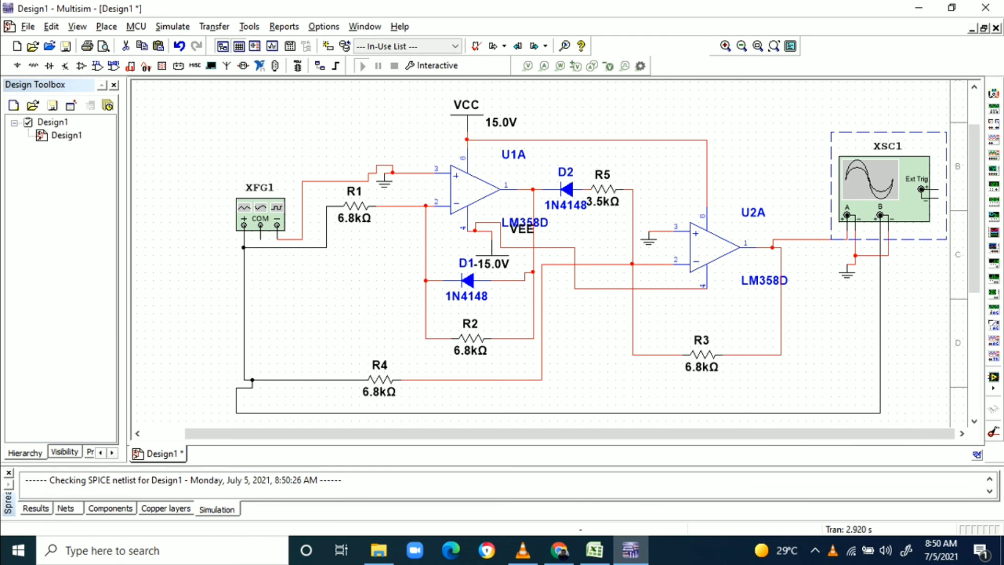
left_click(362, 65)
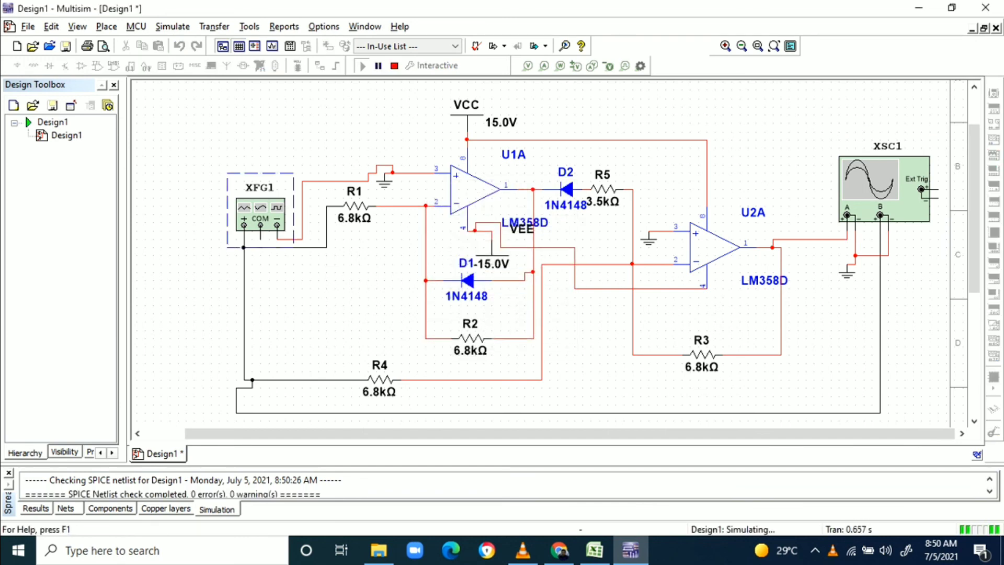
double_click(882, 186)
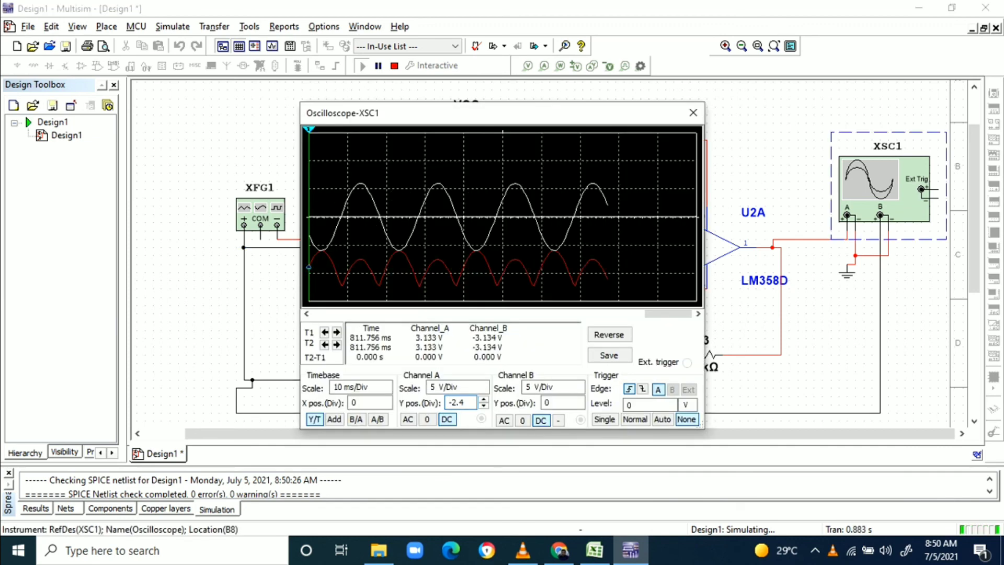